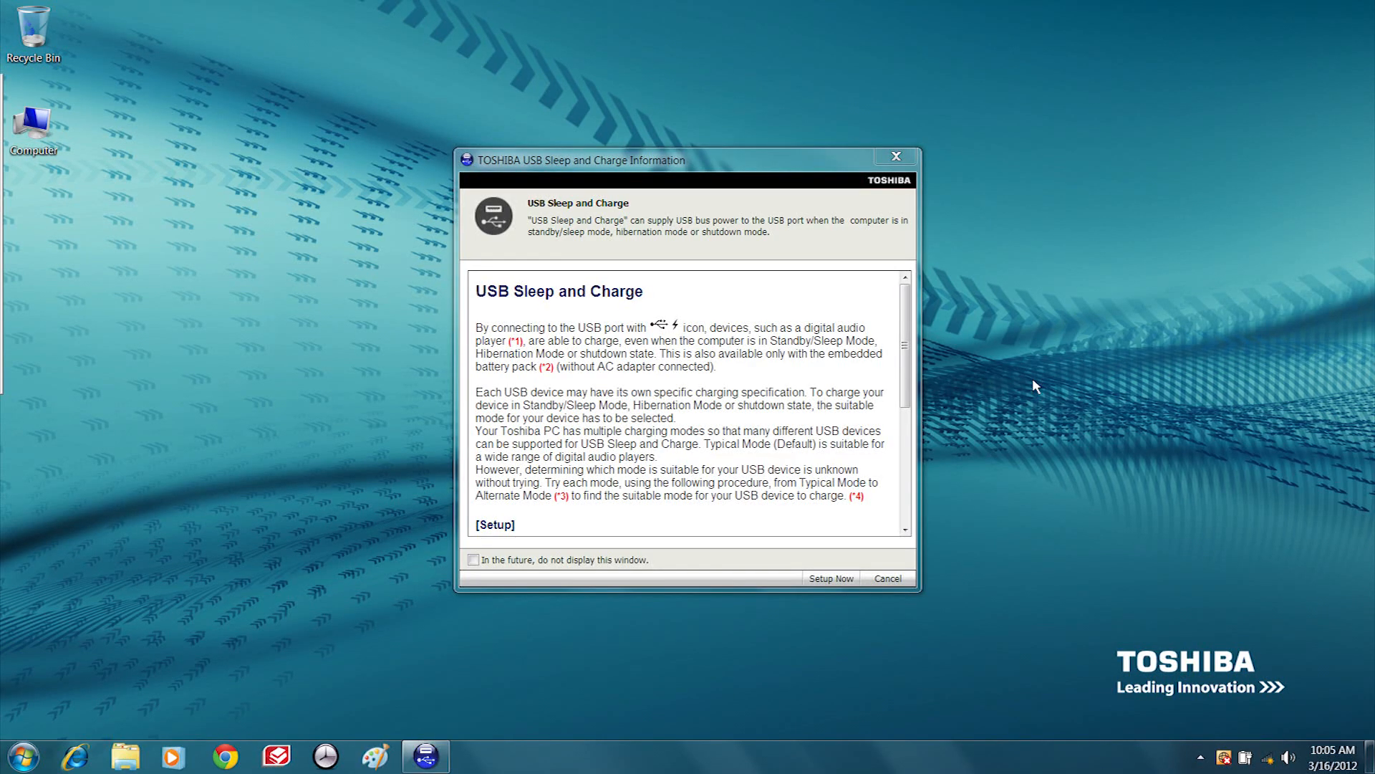
{"action": "mouse_move", "coordinate": [896, 157]}
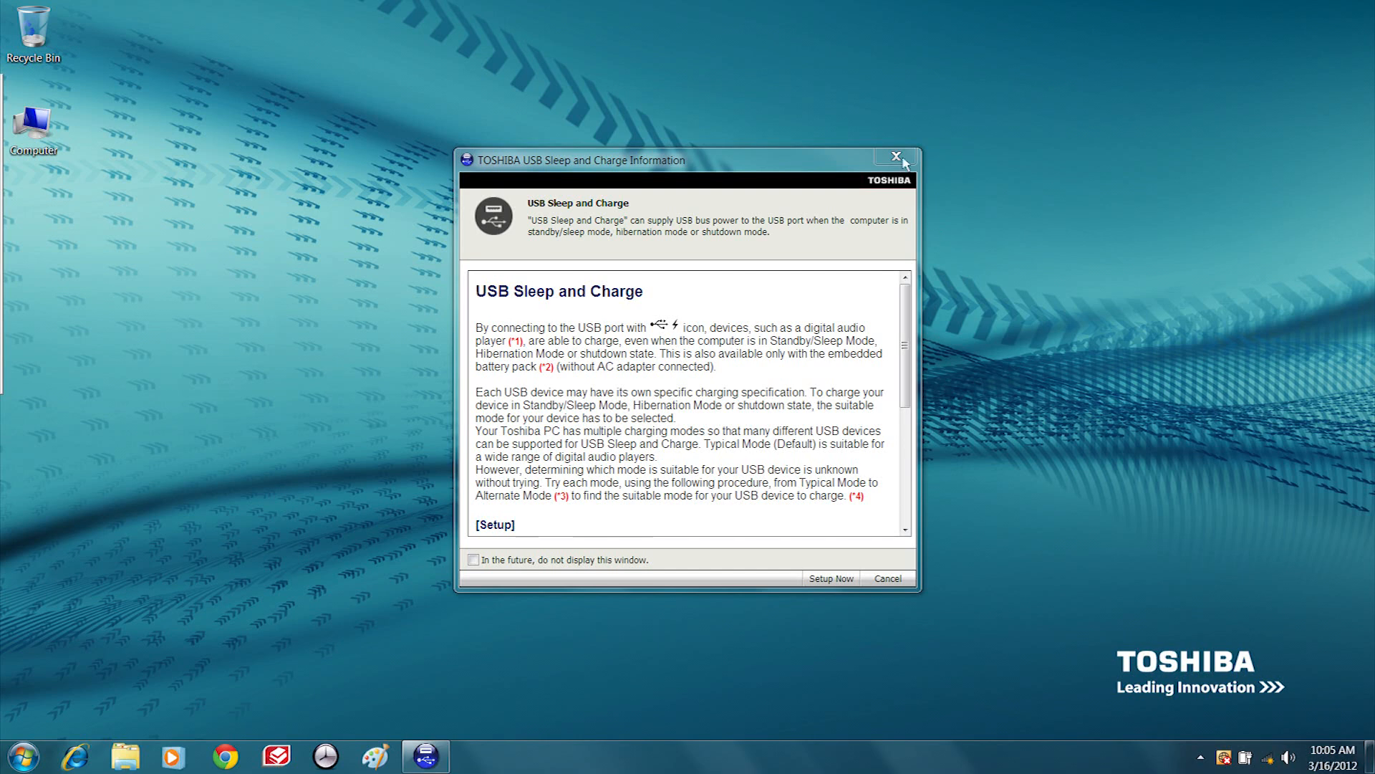
Dismiss the TOSHIBA USB Sleep and Charge Information window via its title-bar X
{"action": "left_click", "coordinate": [895, 157]}
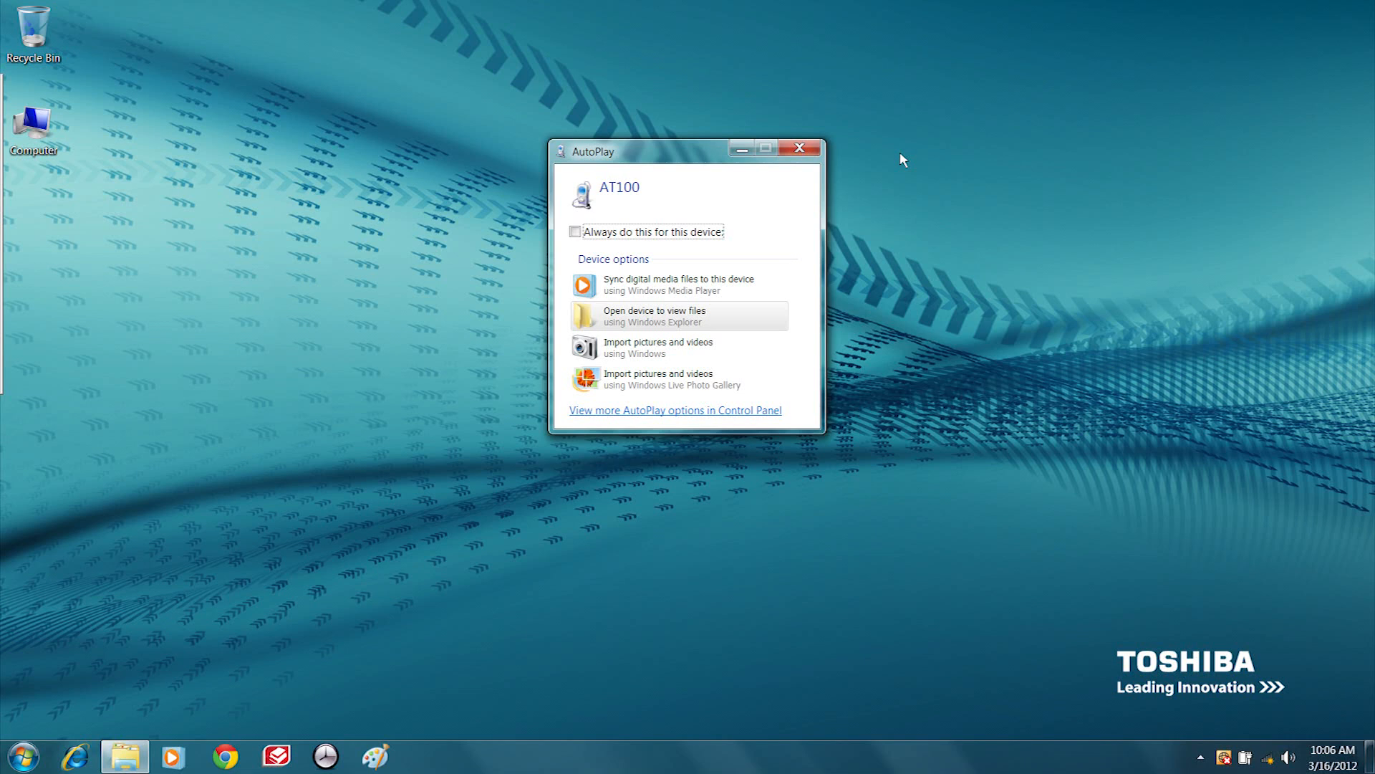
{"action": "mouse_move", "coordinate": [812, 207]}
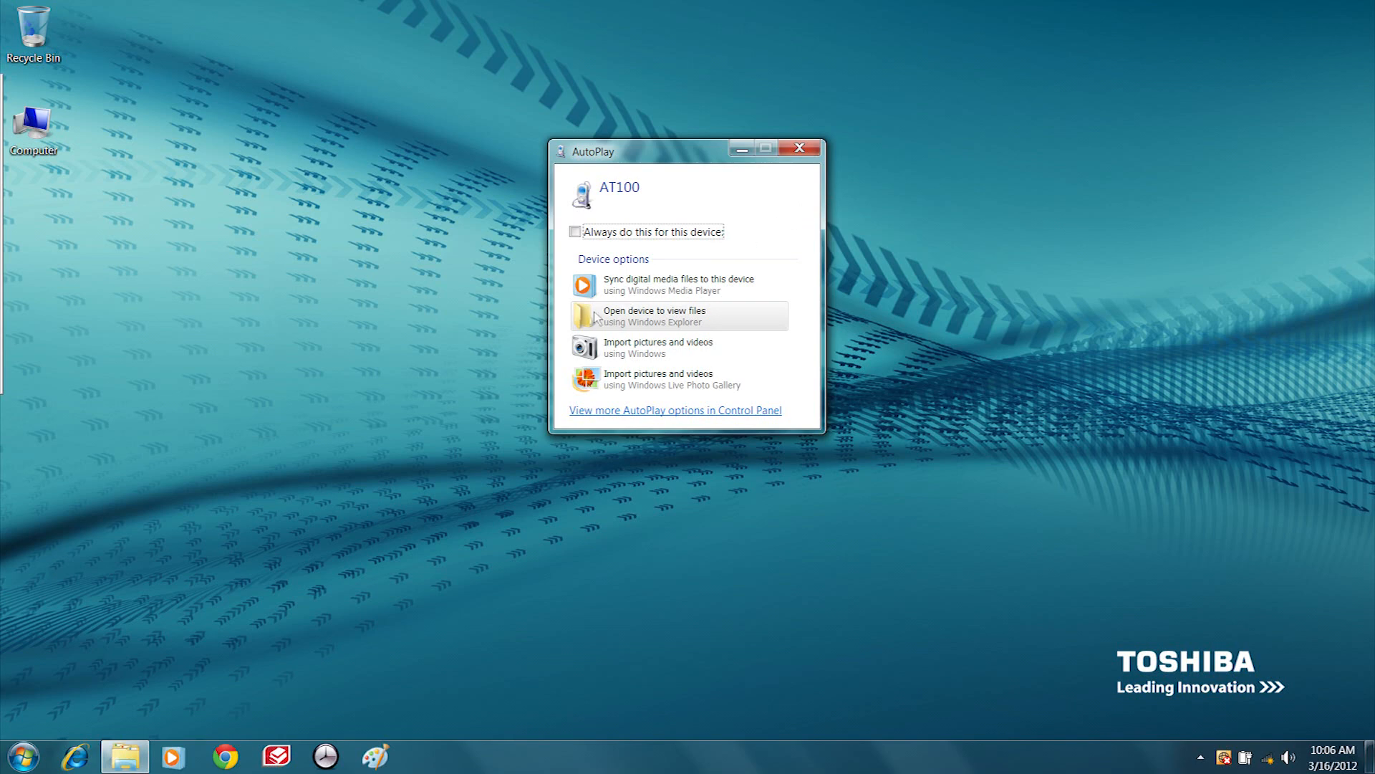
Choose 'Open device to view files using Windows Explorer' for the AT100 tablet
{"action": "left_click", "coordinate": [653, 315]}
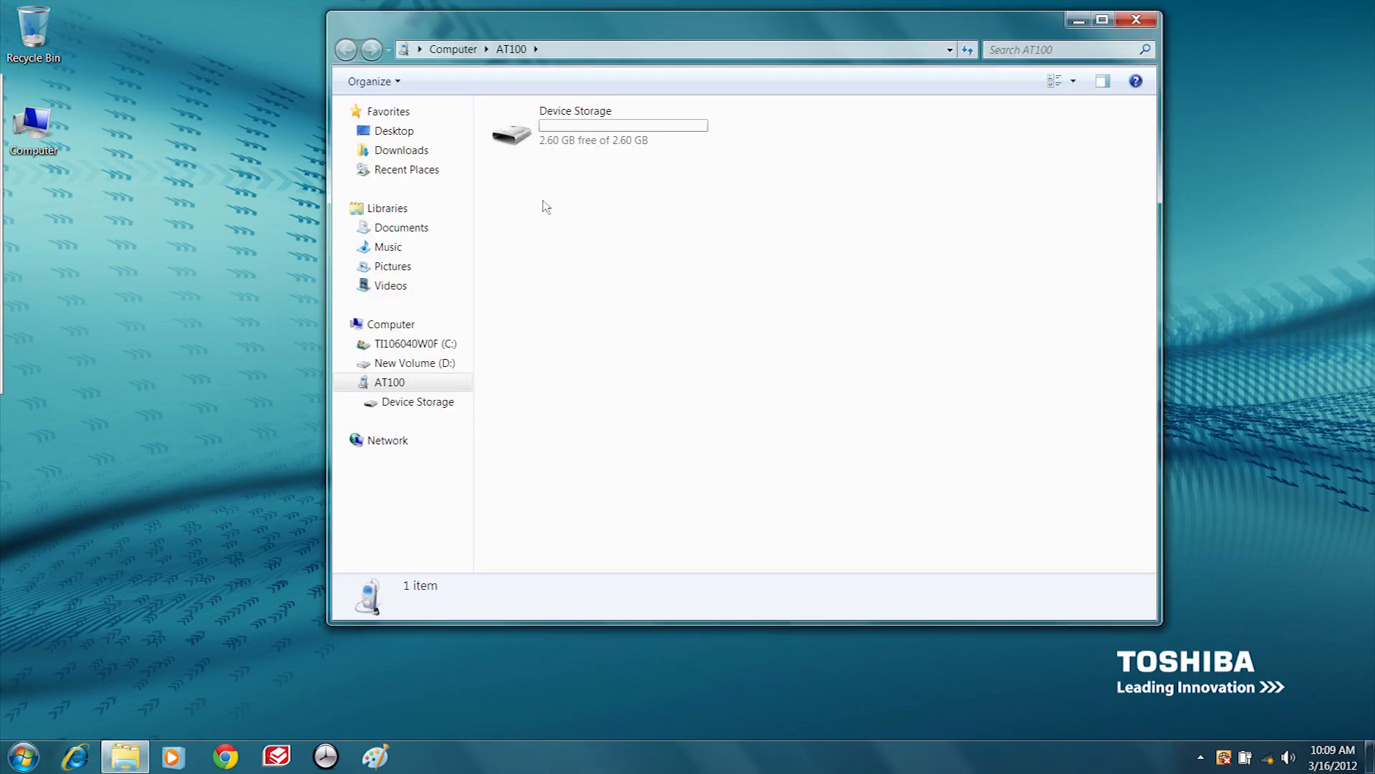
Enter Device Storage and drag Pic2.jpg from the desktop onto the tablet's Pictures folder
{"action": "double_click", "coordinate": [575, 125]}
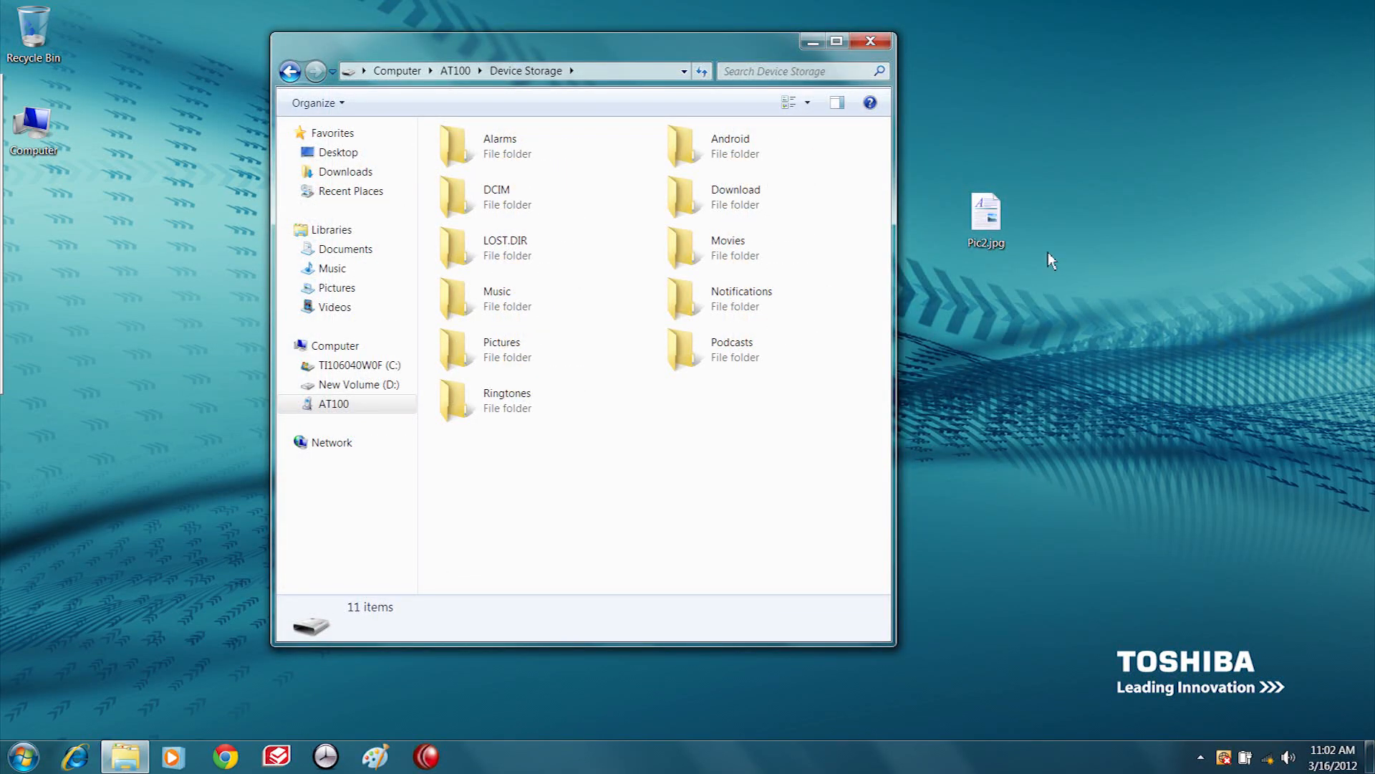
{"action": "left_click_drag", "start_coordinate": [985, 219], "coordinate": [947, 223]}
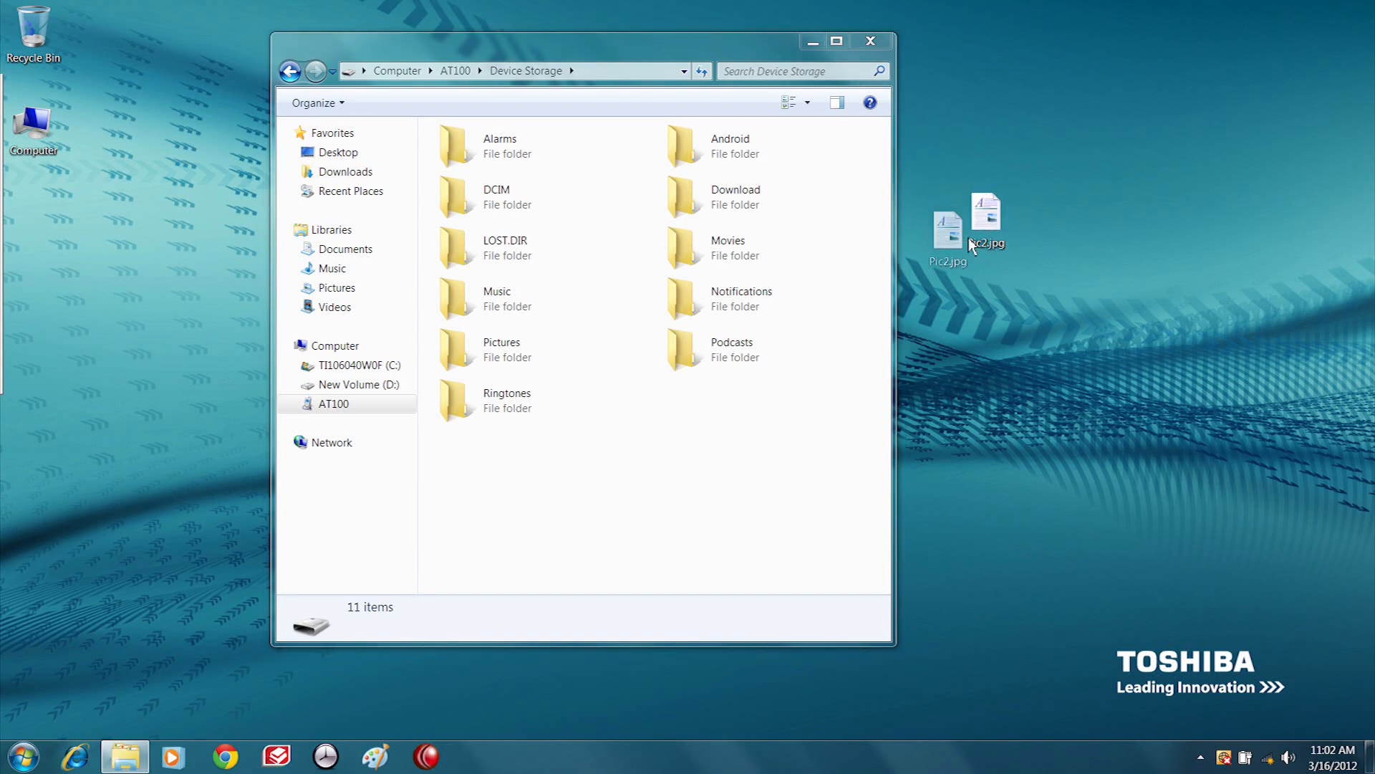
{"action": "left_click_drag", "start_coordinate": [947, 224], "coordinate": [522, 356]}
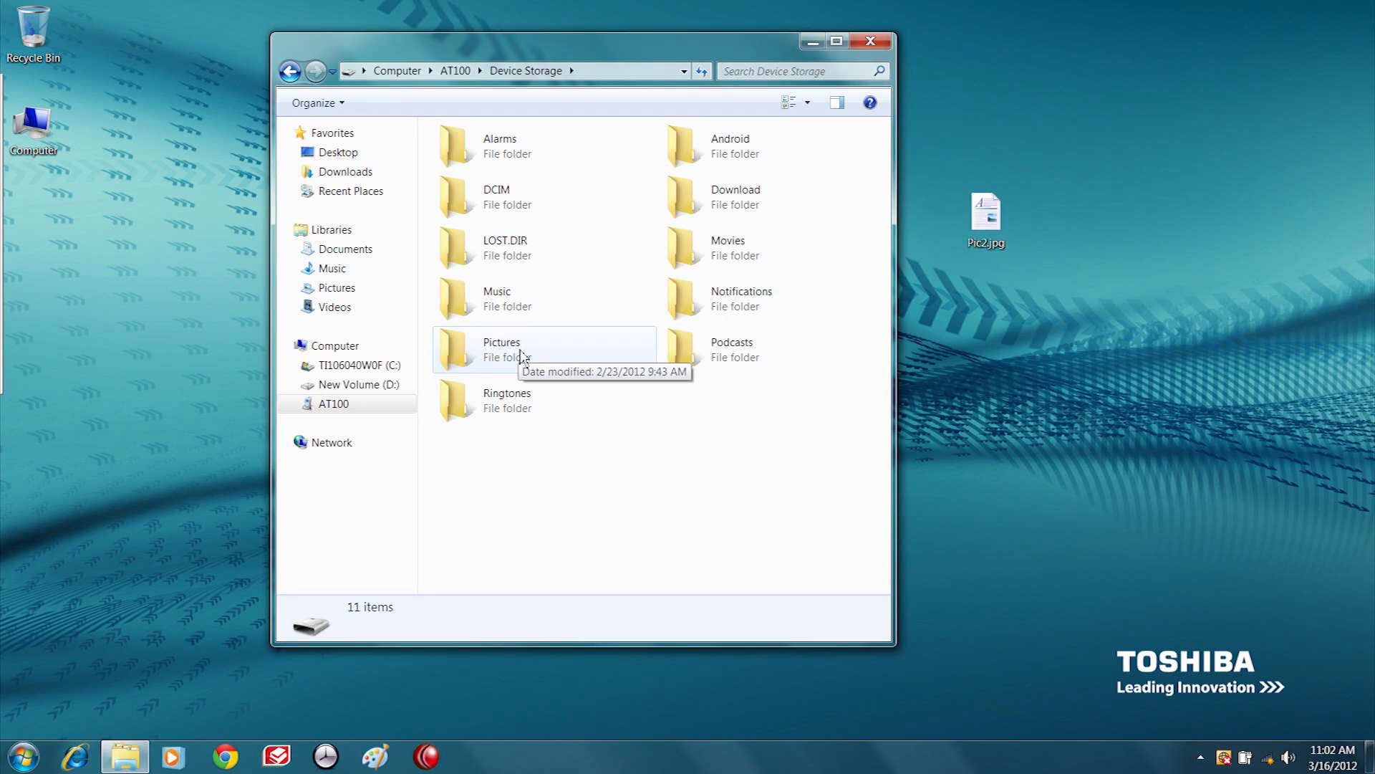
View the tablet's Pictures folder contents, confirming pic.jpg and Pic2.jpg are present
{"action": "double_click", "coordinate": [502, 349]}
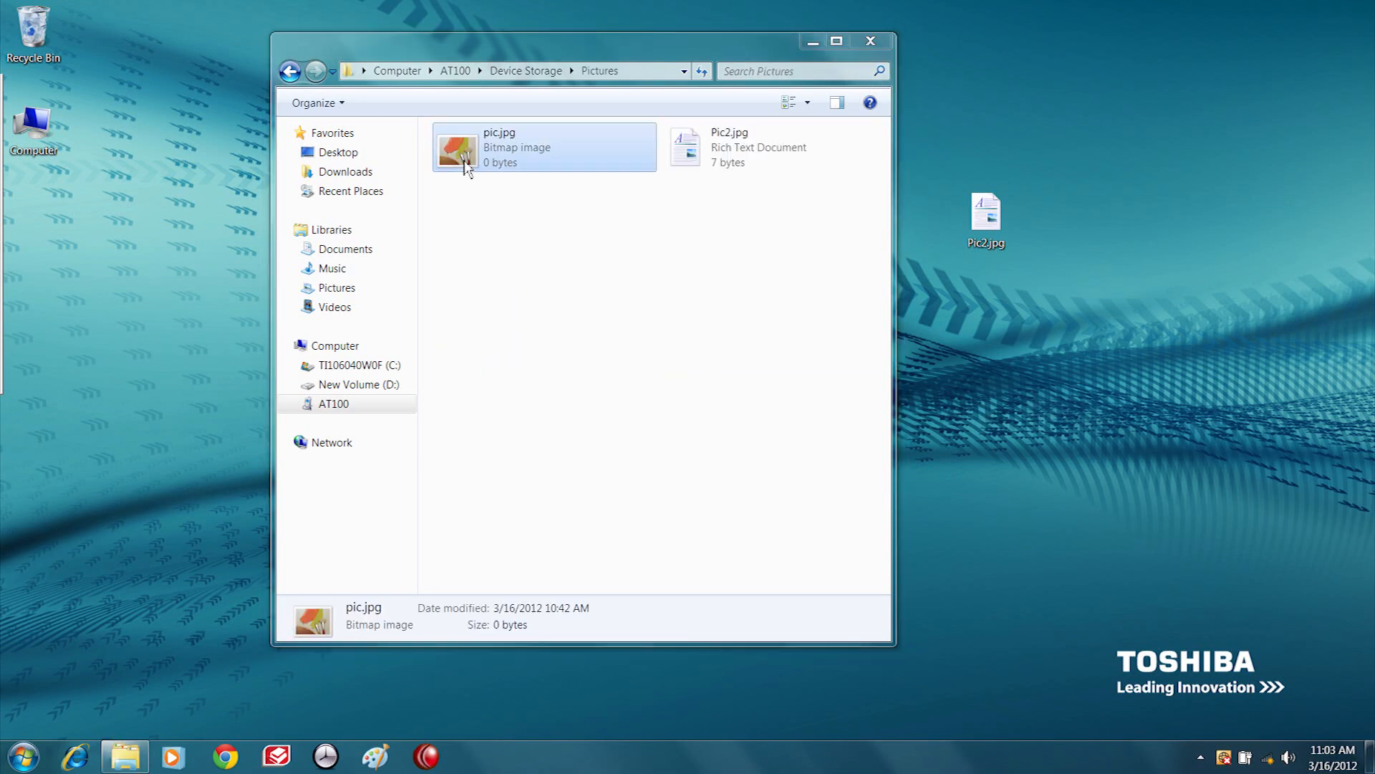
{"action": "left_click_drag", "start_coordinate": [456, 148], "coordinate": [1000, 358]}
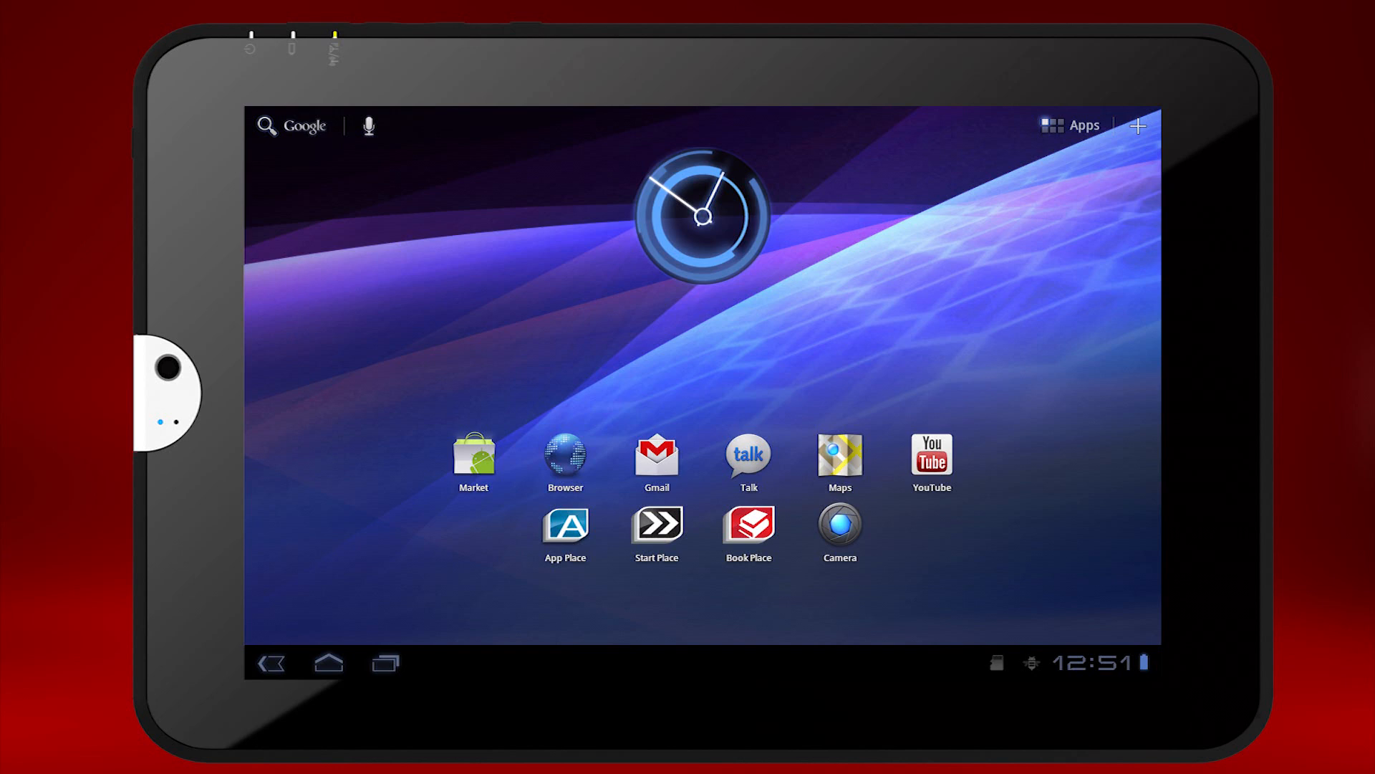
Launch Toshiba File Manager from the tablet's Apps drawer
{"action": "left_click", "coordinate": [1071, 125]}
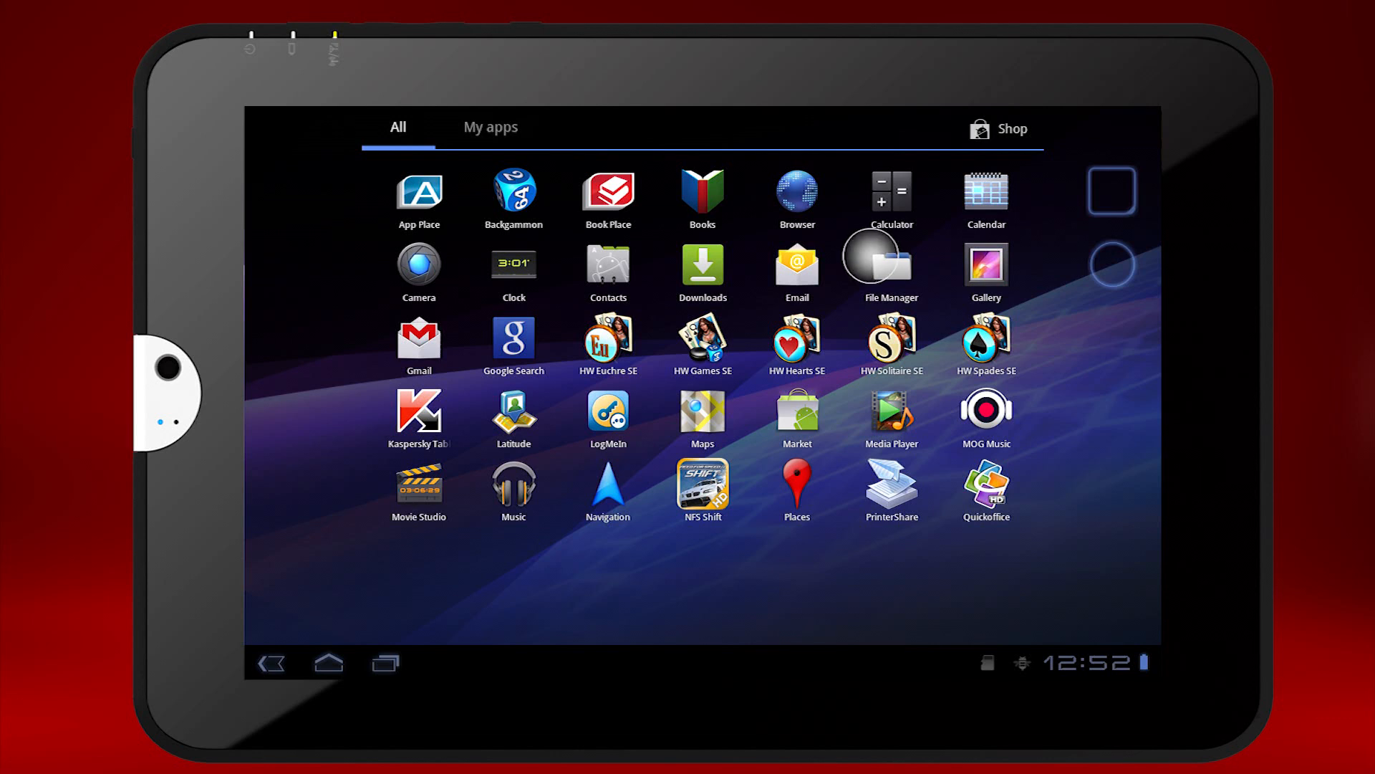
{"action": "left_click", "coordinate": [888, 265]}
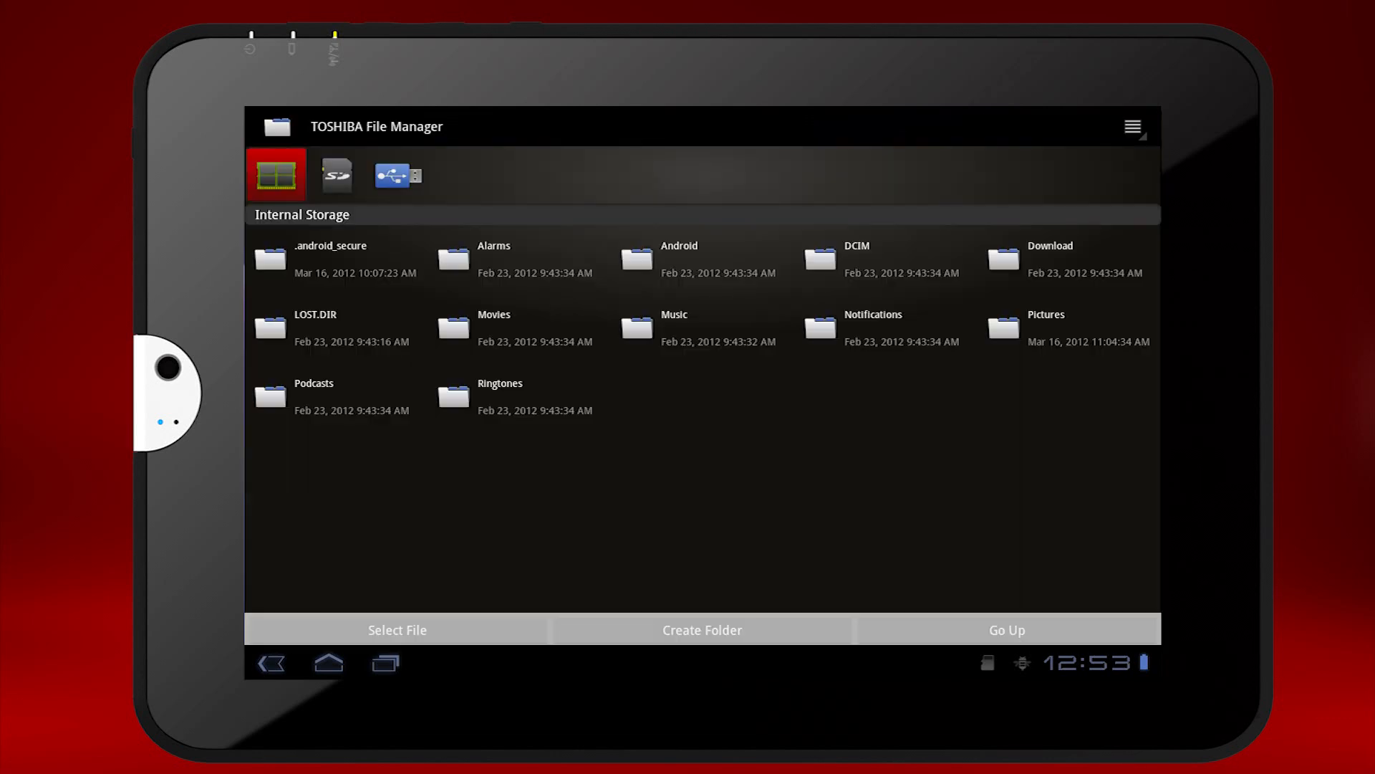
Browse the SD card and long-press pic3.jpg to show its cut/copy/delete/rename/share menu
{"action": "left_click", "coordinate": [336, 173]}
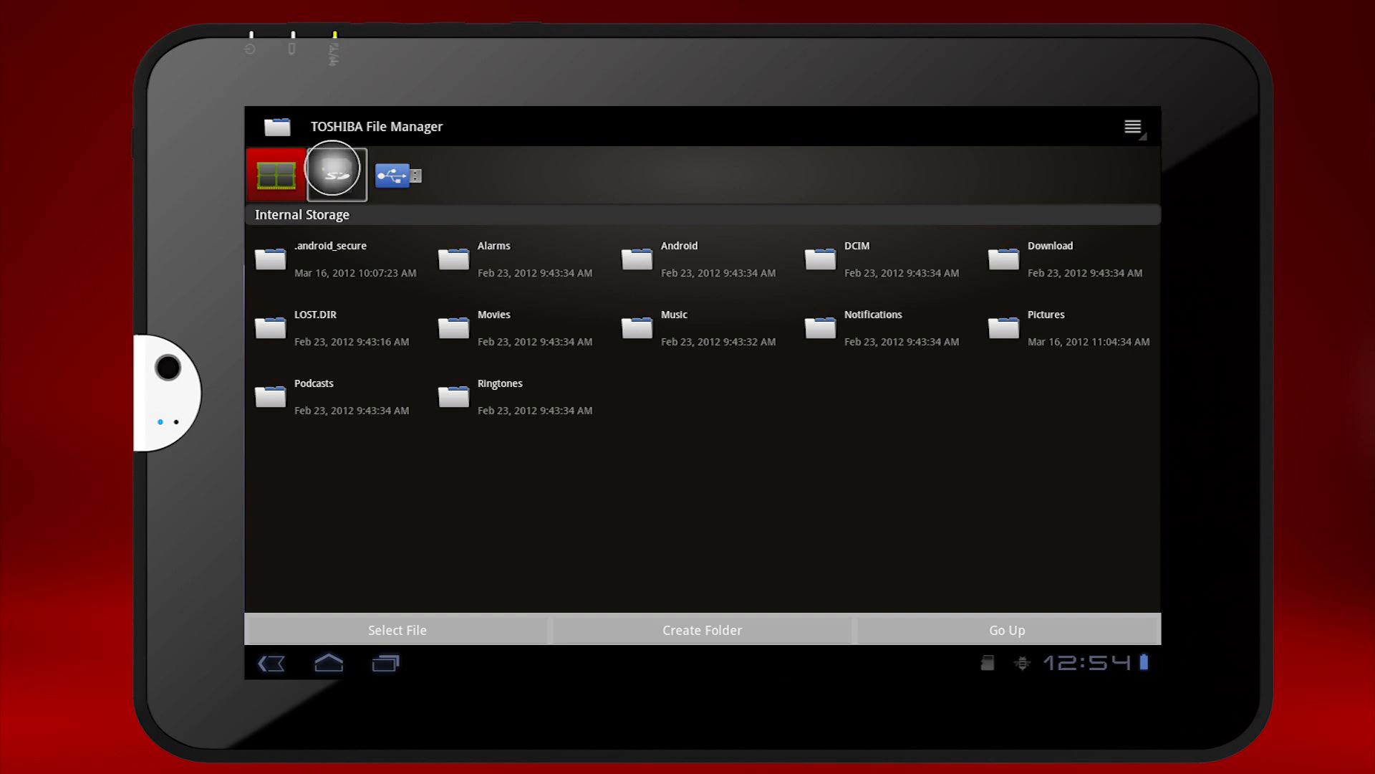
{"action": "left_click", "coordinate": [336, 173]}
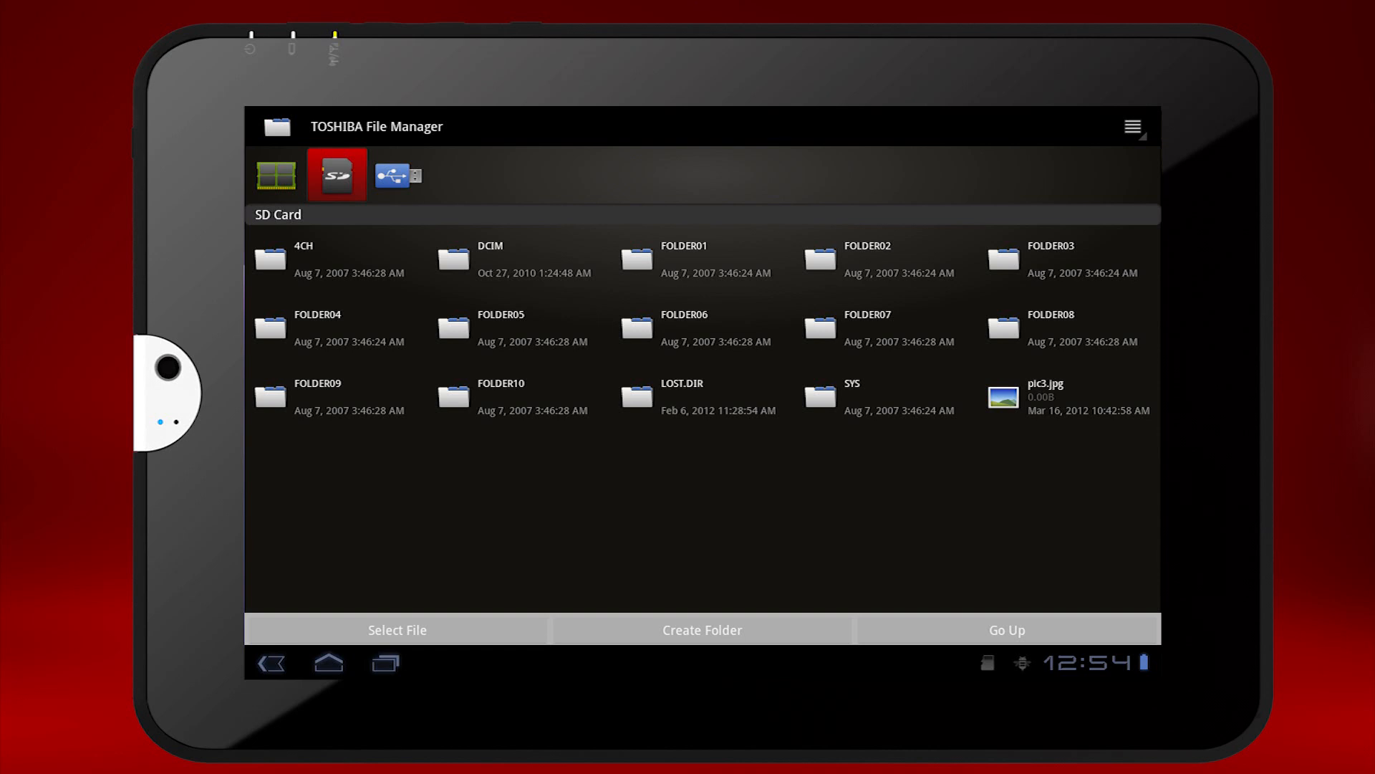
{"action": "left_click", "coordinate": [1068, 396]}
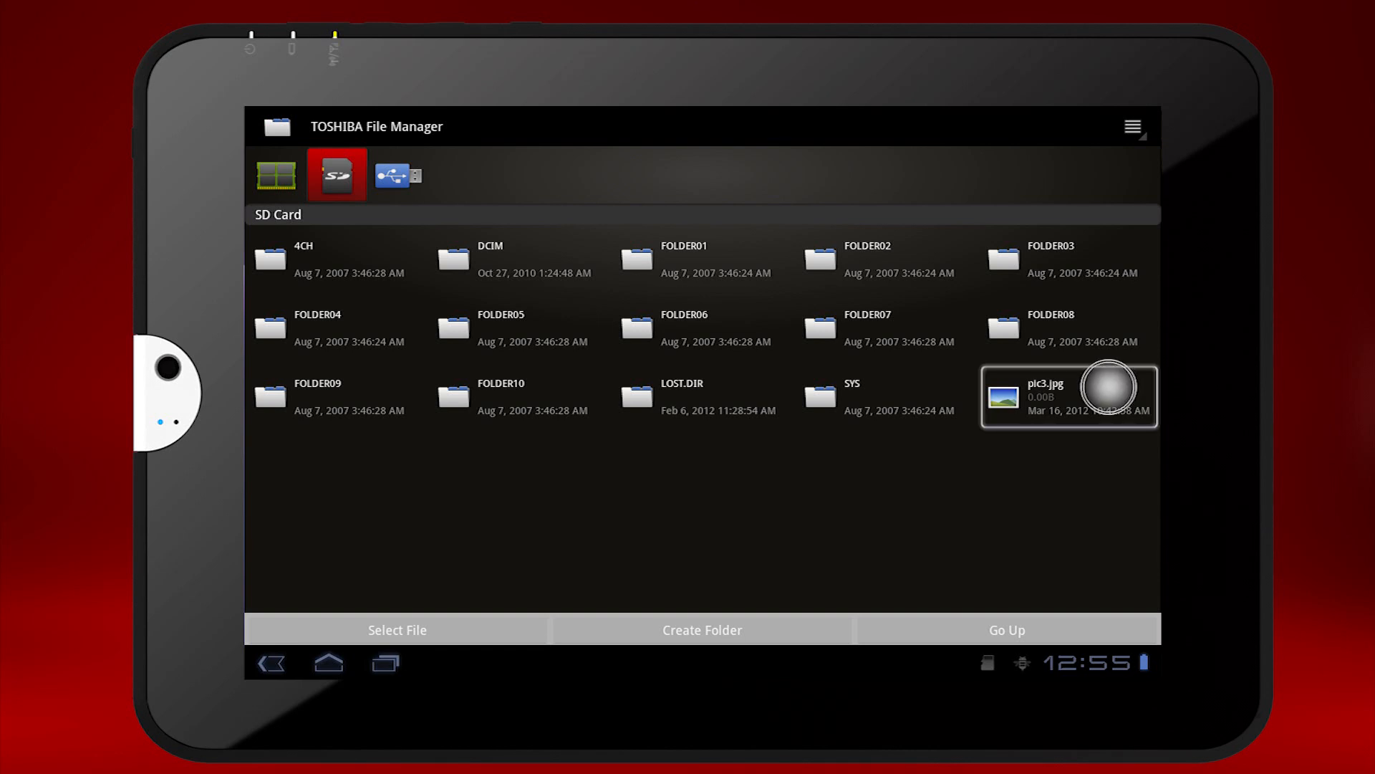
{"action": "left_click", "coordinate": [1066, 395]}
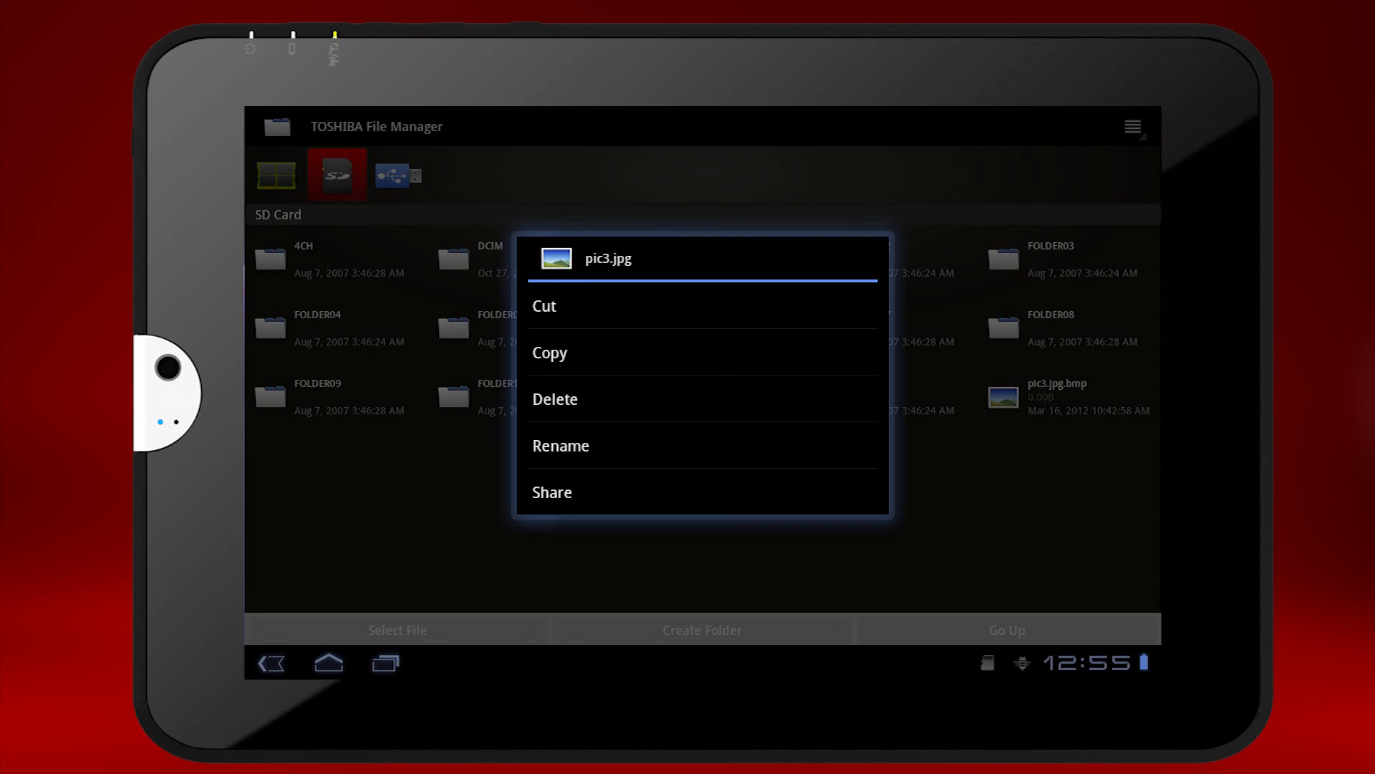
Copy pic3.jpg and paste it into the internal storage Pictures folder beside Pic2.jpg and pic.jpg
{"action": "left_click", "coordinate": [676, 352]}
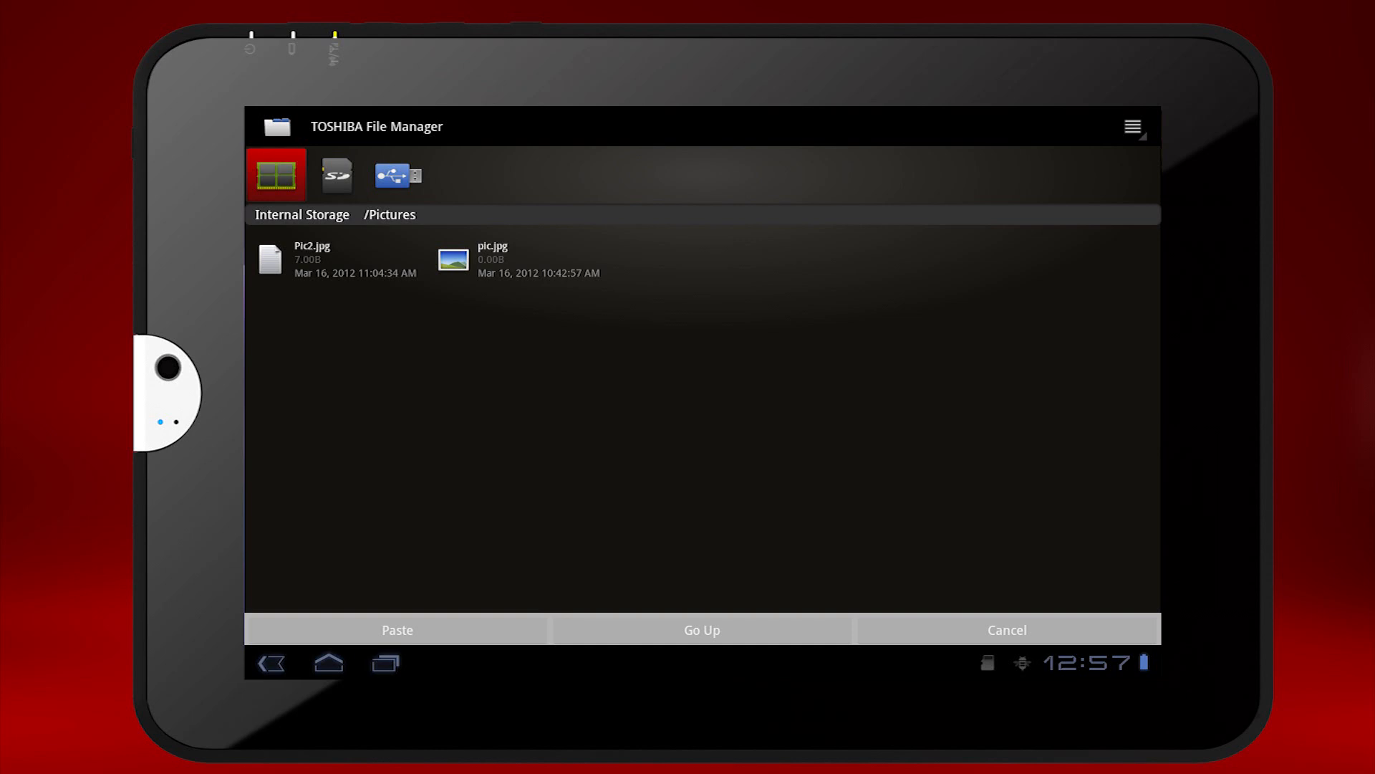
{"action": "left_click", "coordinate": [396, 630]}
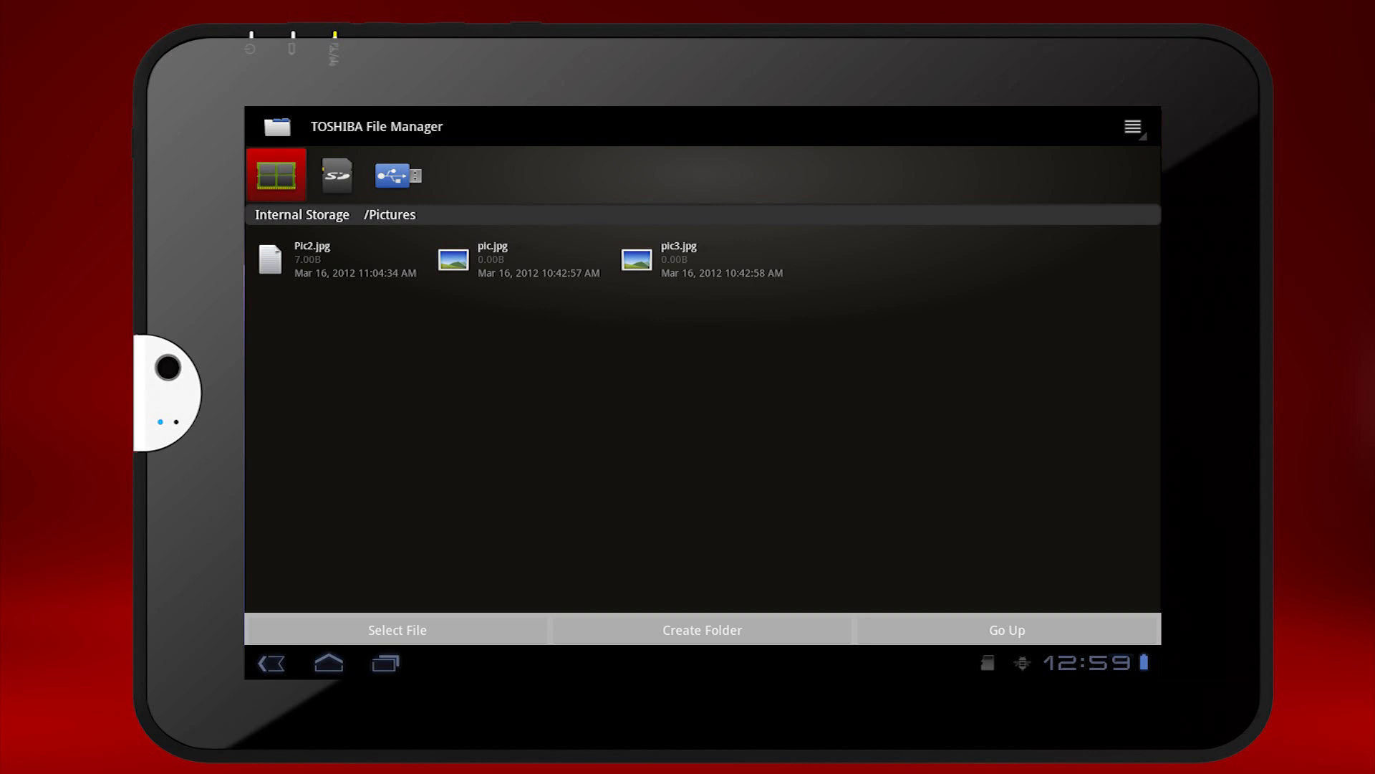
Unmount the SD card from Settings > Storage, then return to the tablet home screen
{"action": "left_click", "coordinate": [986, 662]}
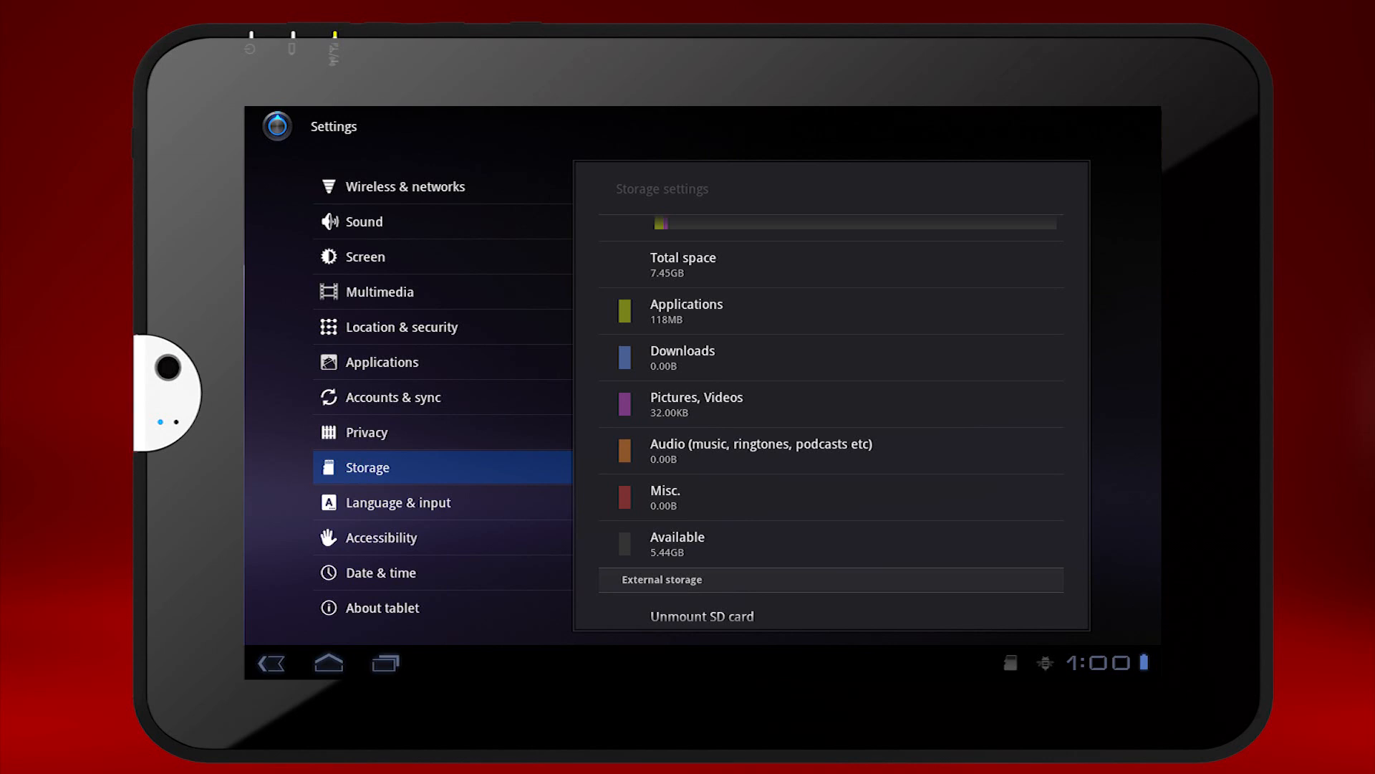
{"action": "scroll", "scroll_direction": "down", "scroll_amount": 3}
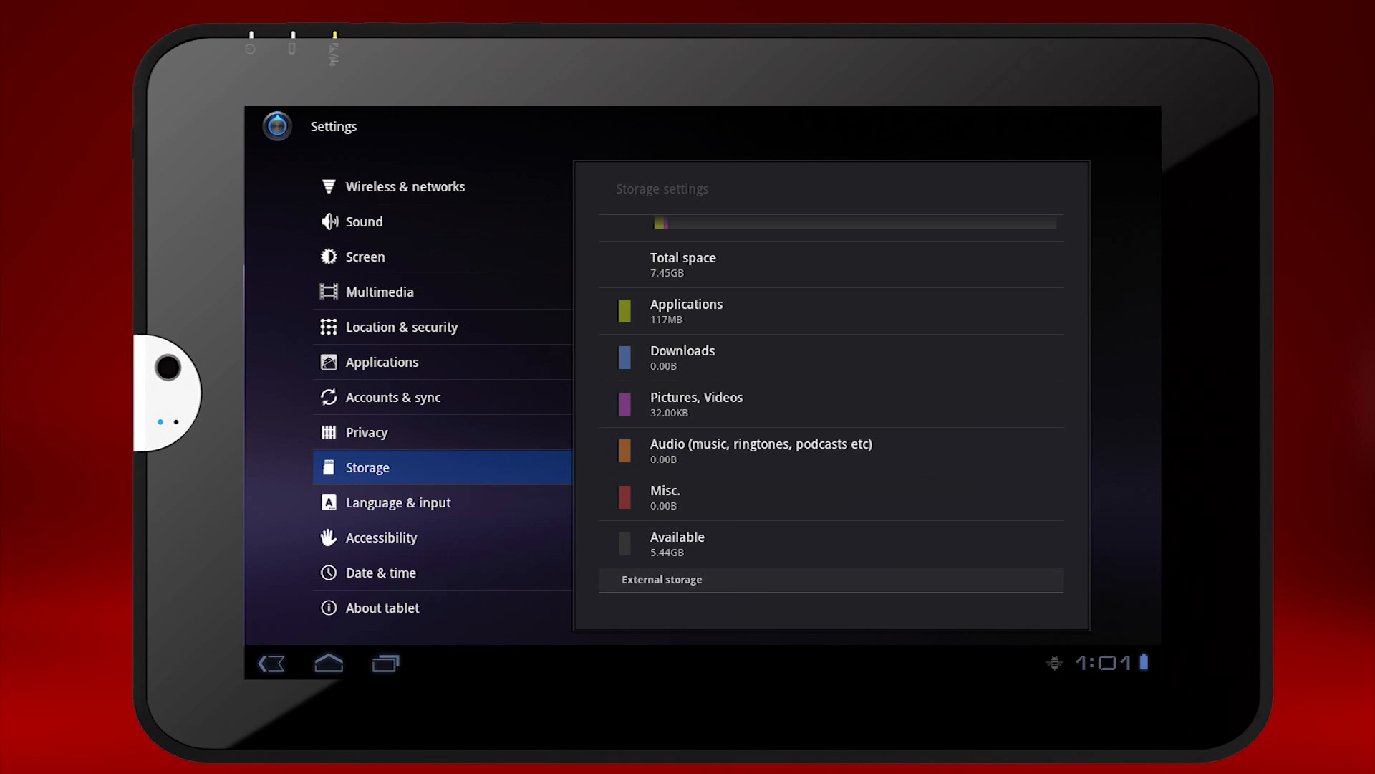
{"action": "left_click", "coordinate": [327, 661]}
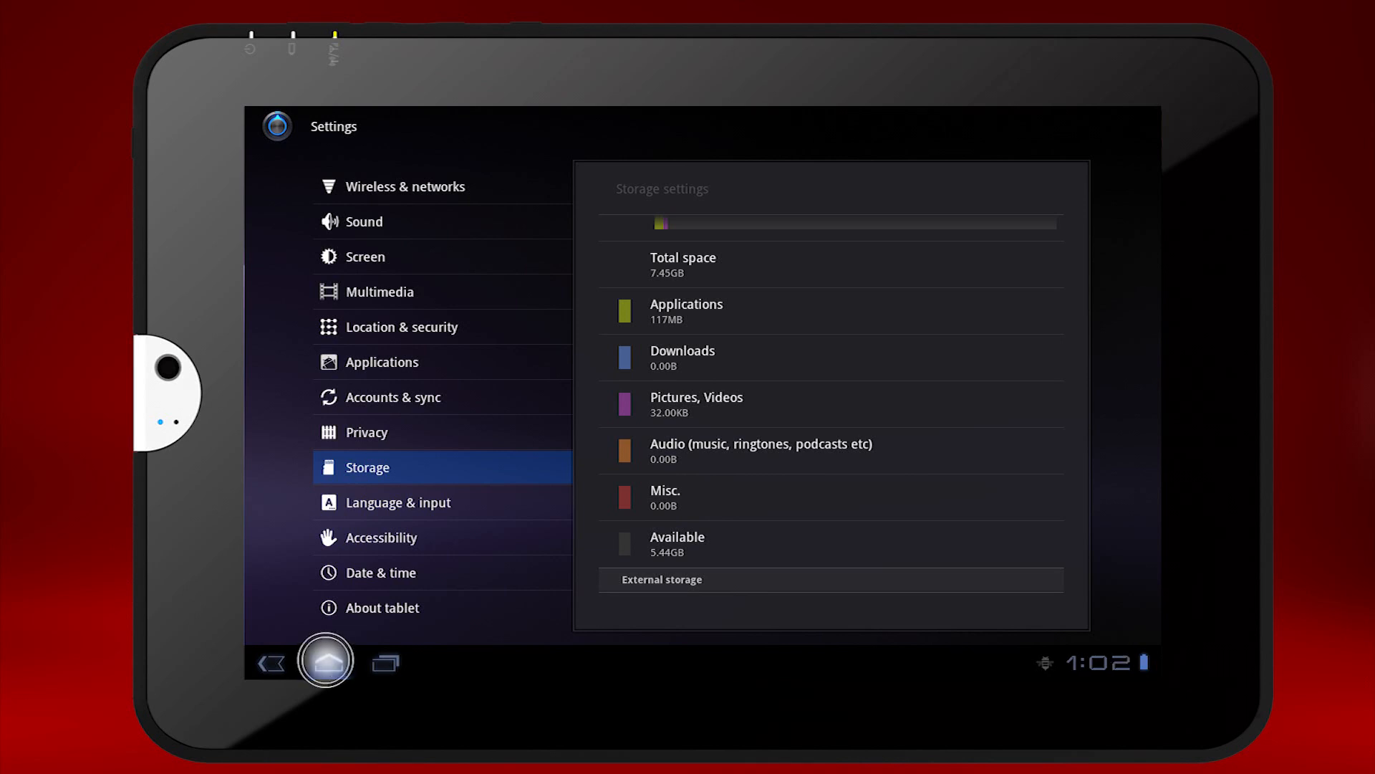
{"action": "left_click", "coordinate": [325, 661]}
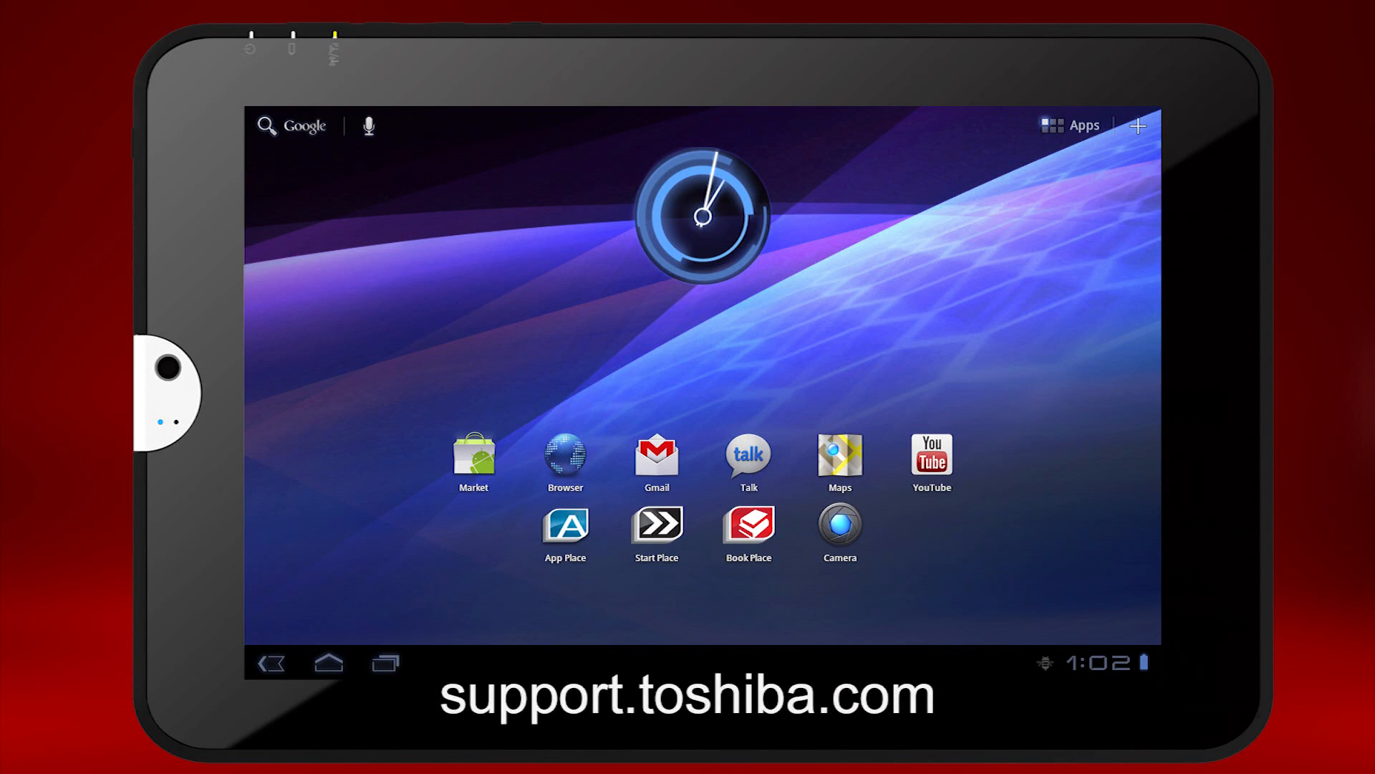